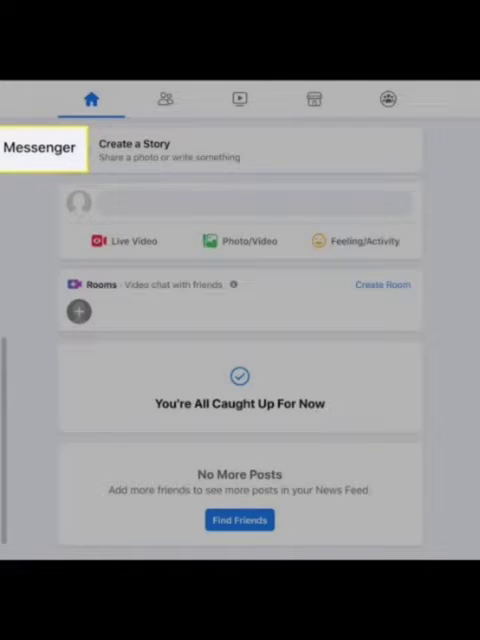
Leave the empty Facebook feed for Chrome showing the m.facebook.com login page
key("home")
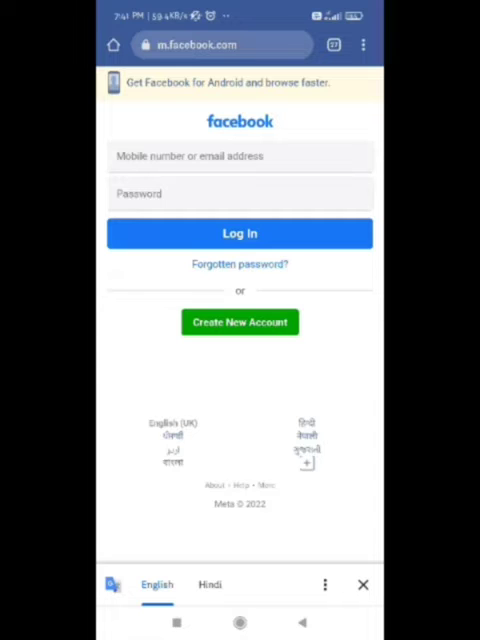
Bring up Chrome's three-dot menu over the Facebook login page
left_click(362, 44)
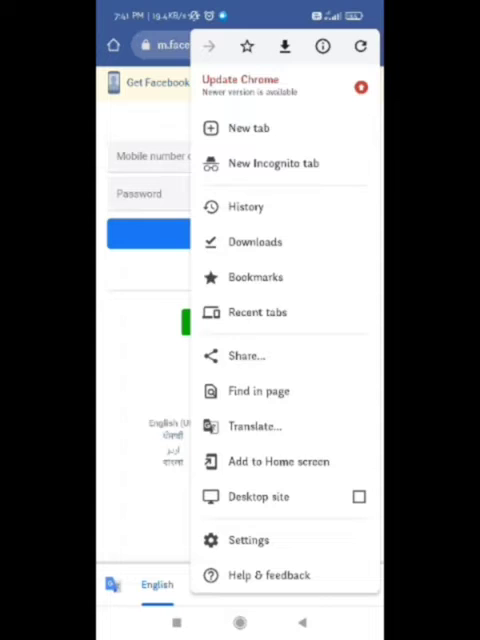
Go from Chrome settings down to Advanced and enter Site settings
left_click(248, 540)
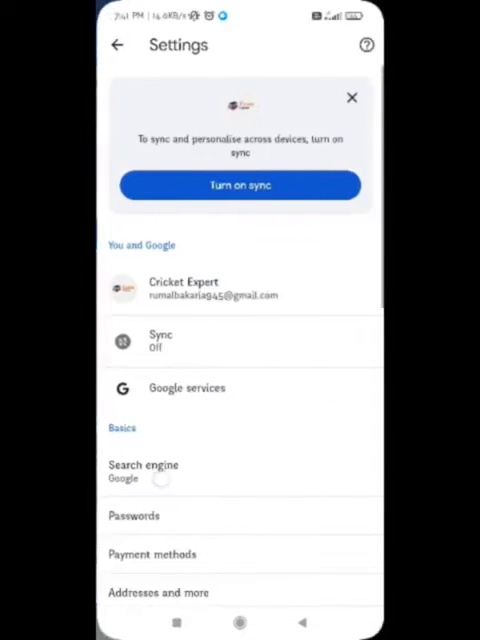
scroll("down", 3)
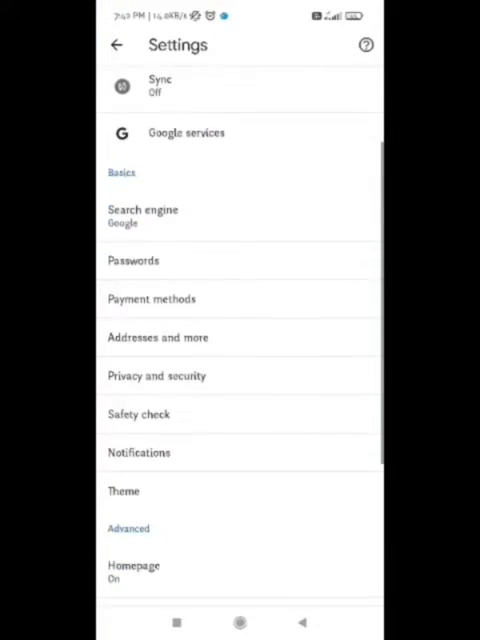
scroll("down", 3)
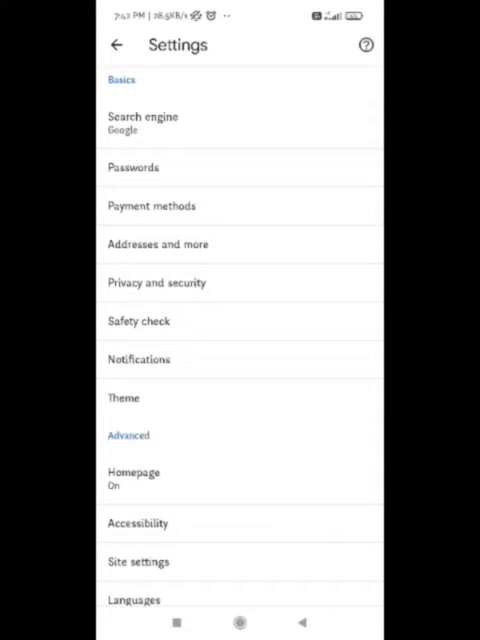
scroll("down", 3)
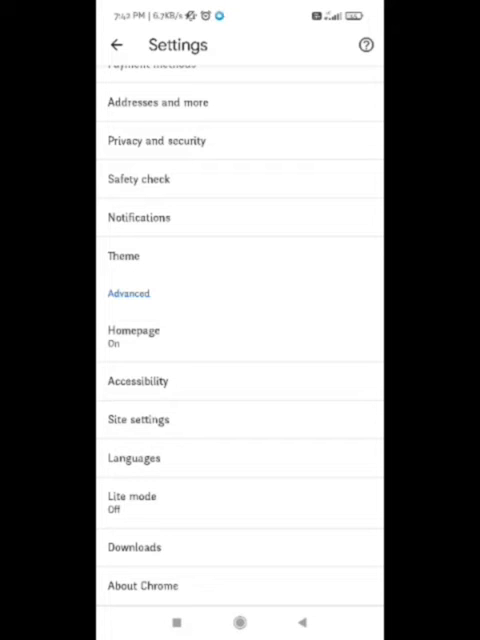
left_click(138, 419)
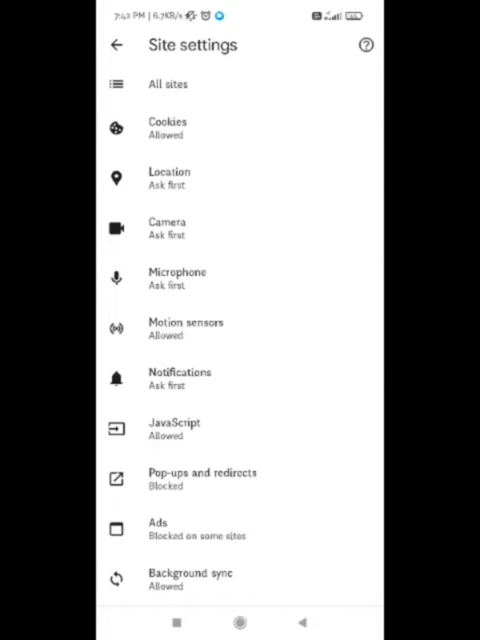
left_click(167, 84)
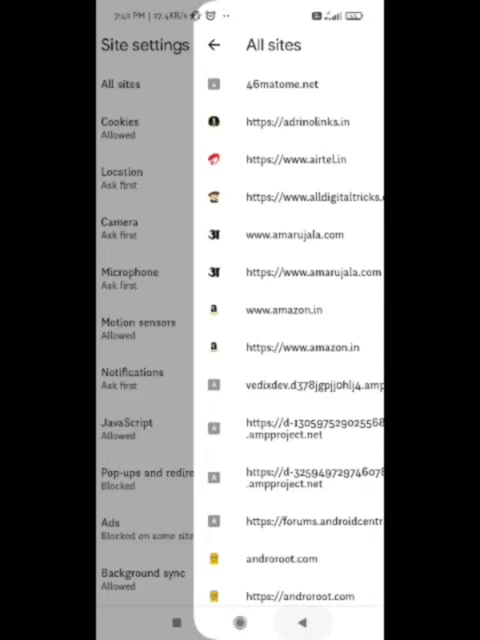
left_click(214, 45)
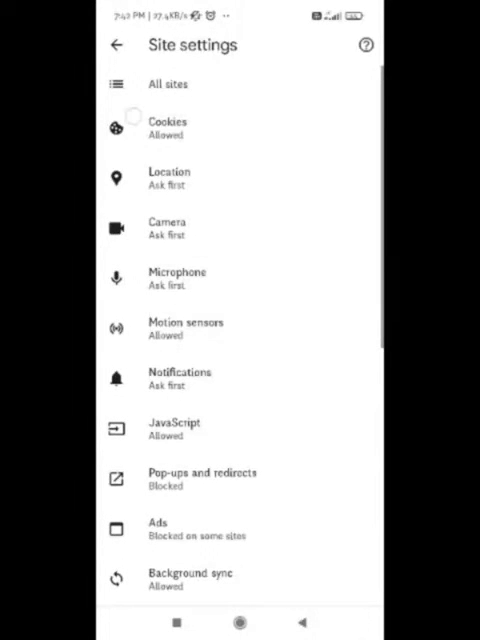
left_click(167, 127)
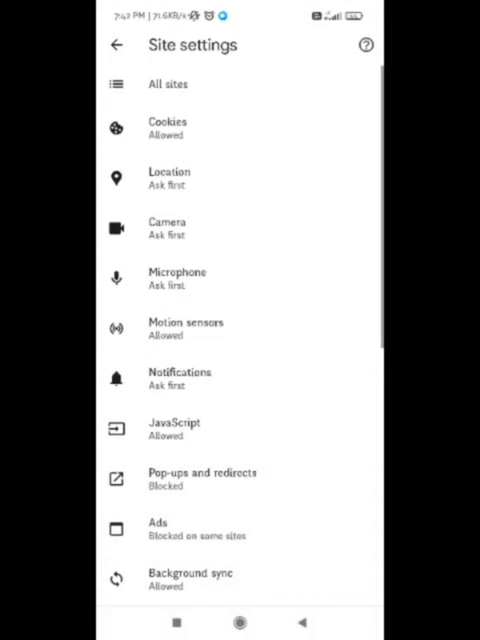
left_click(167, 228)
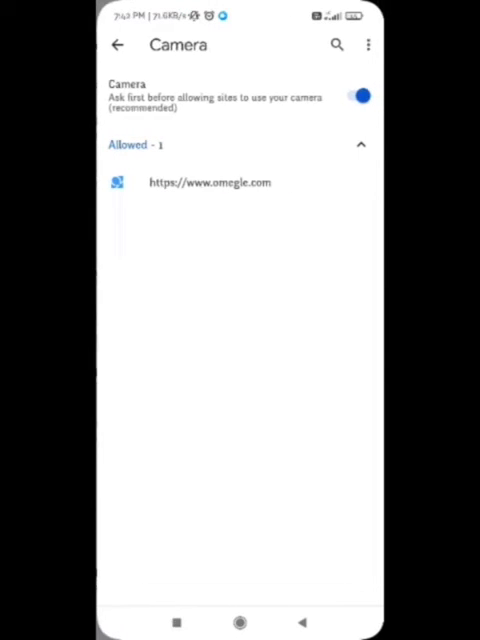
left_click(117, 45)
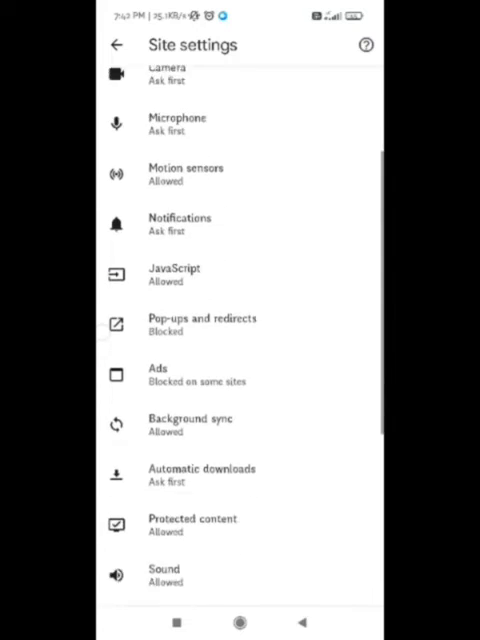
scroll("down", 3)
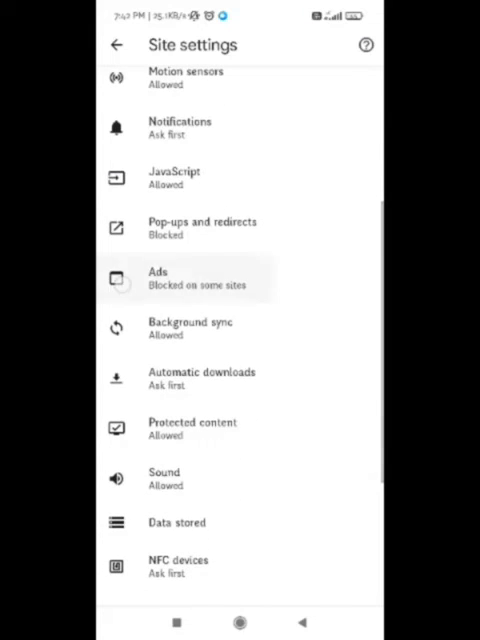
Turn off 'Block ads on sites that show intrusive ads' in the Ads setting
left_click(158, 278)
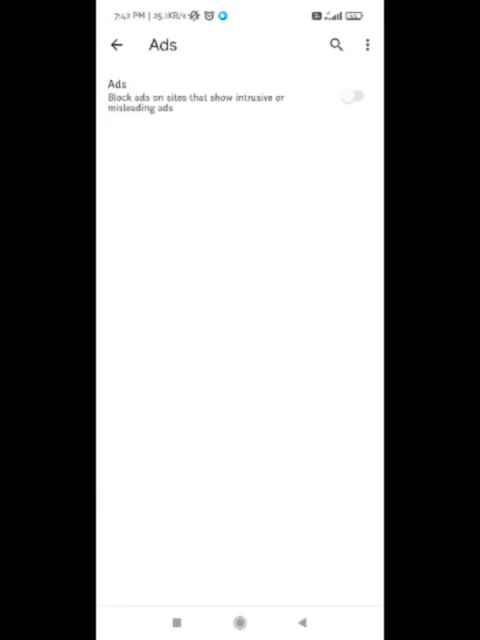
left_click(356, 92)
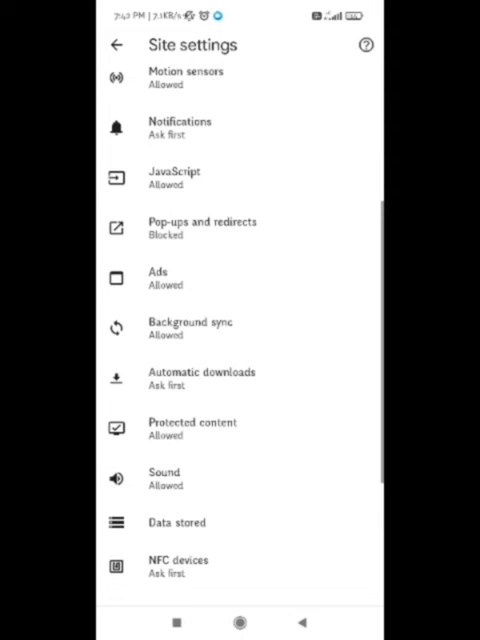
scroll("down", 3)
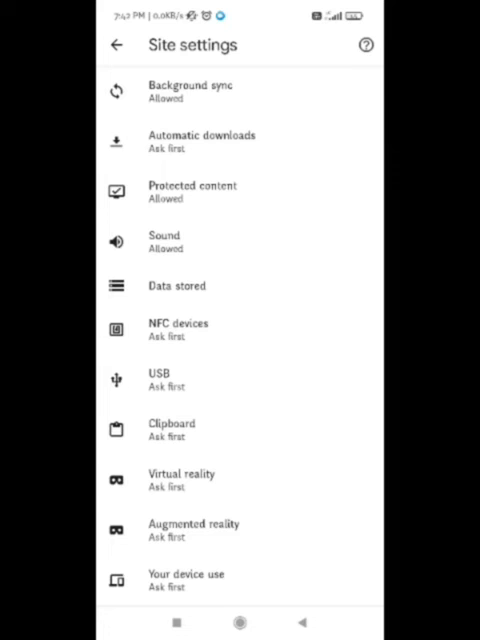
left_click(171, 429)
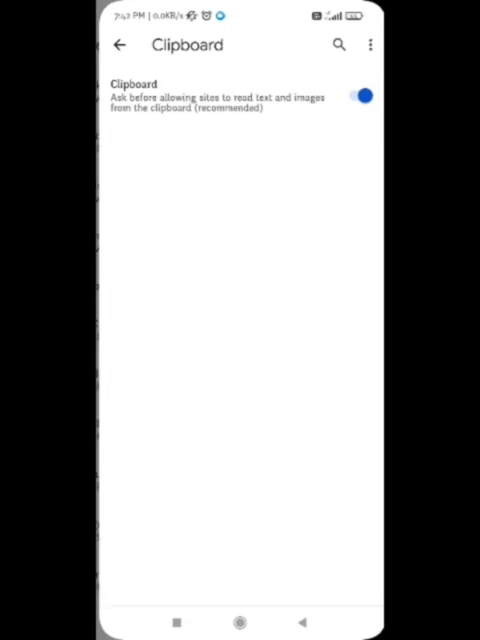
left_click(119, 45)
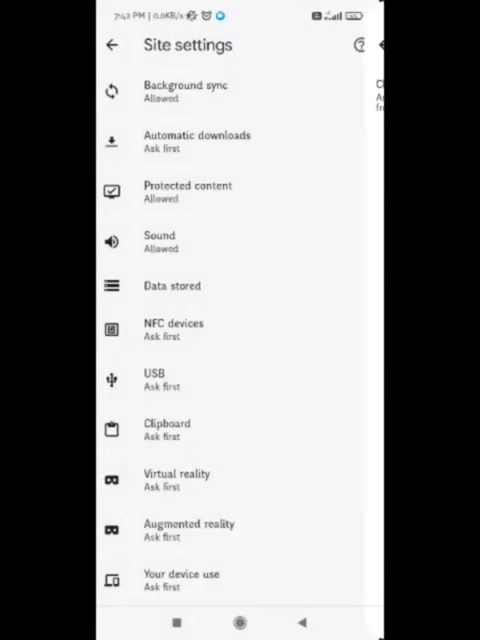